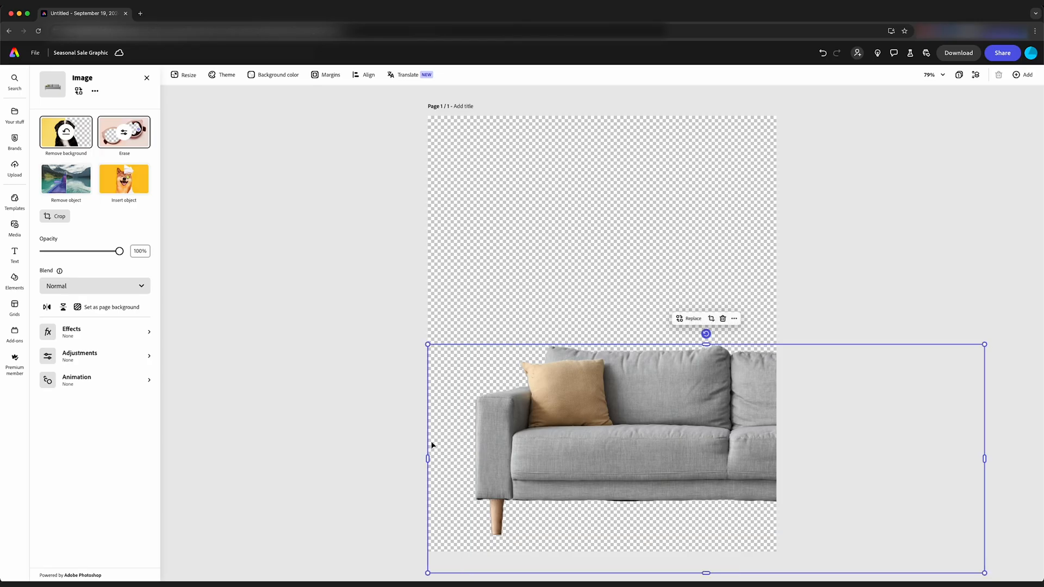
- Test lower opacity on the grey couch, restore 100%, and set it as page background
drag(119, 251, 92, 251)
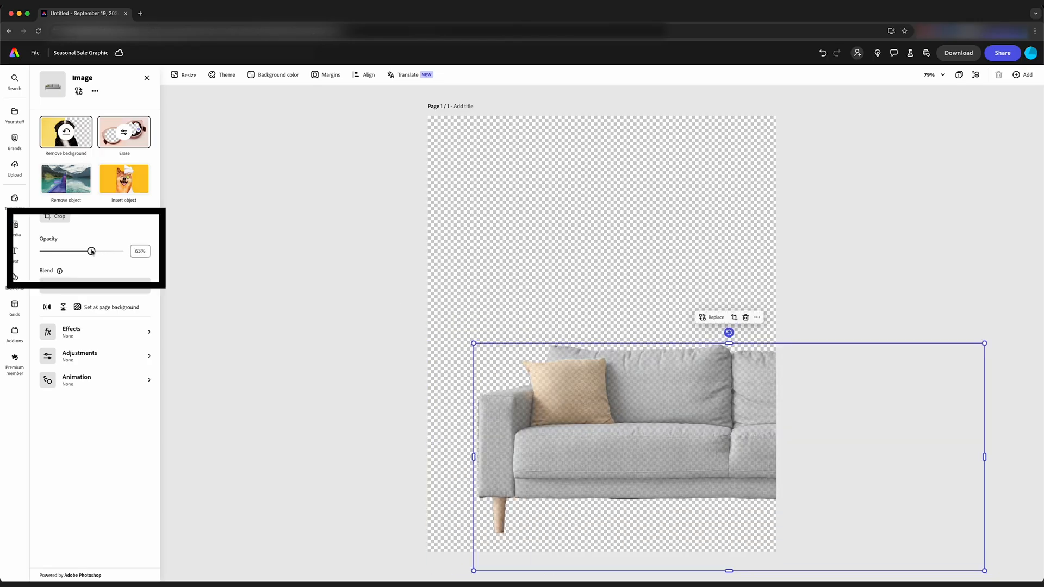
drag(91, 251, 65, 251)
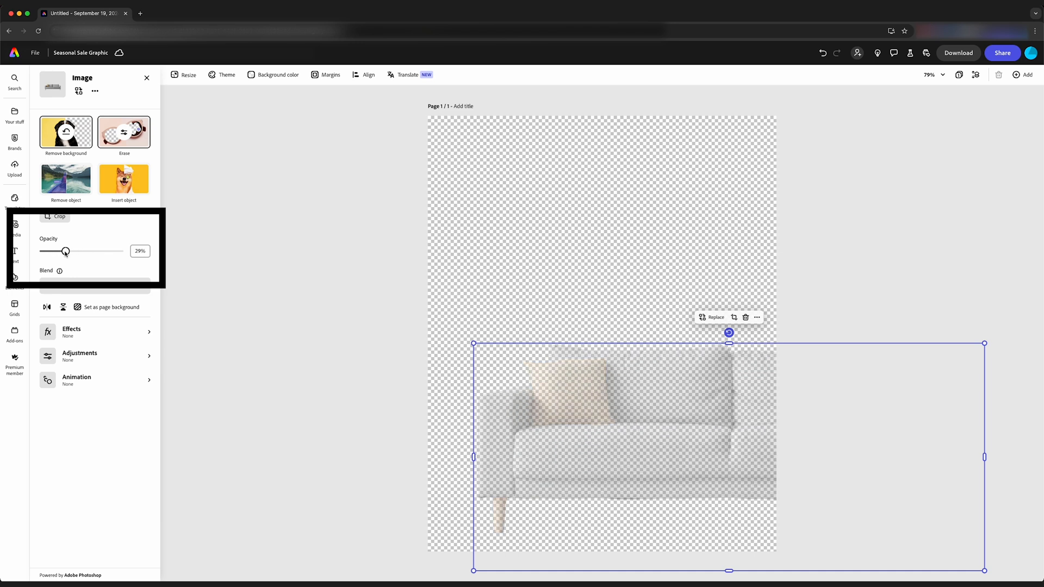
drag(66, 250, 119, 250)
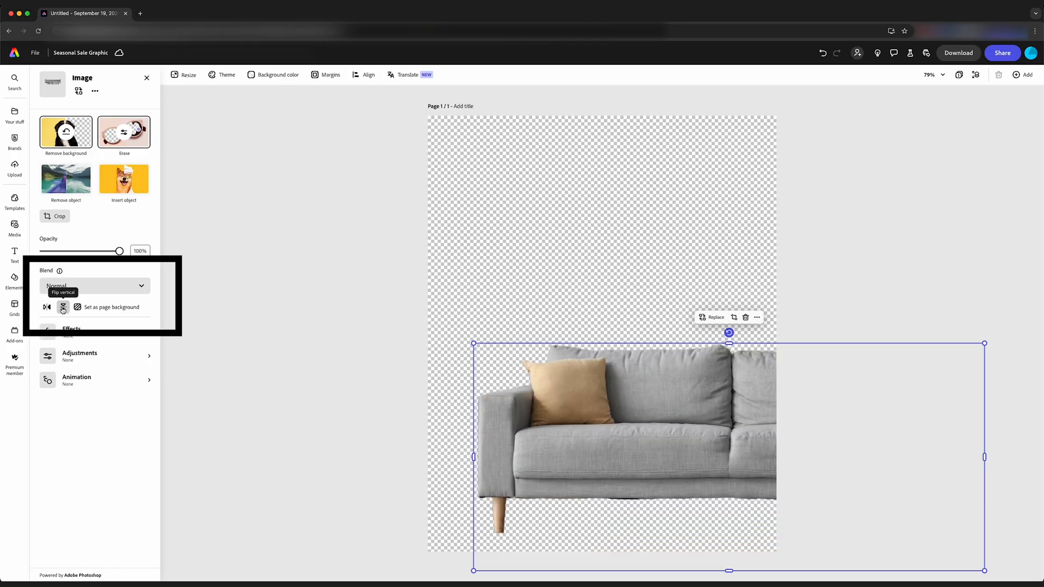
click(77, 308)
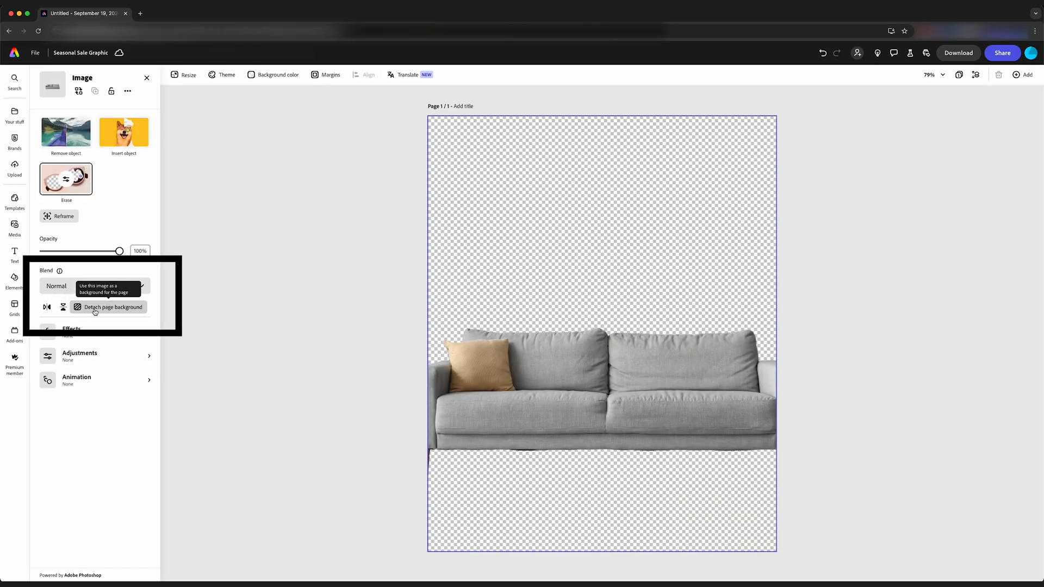